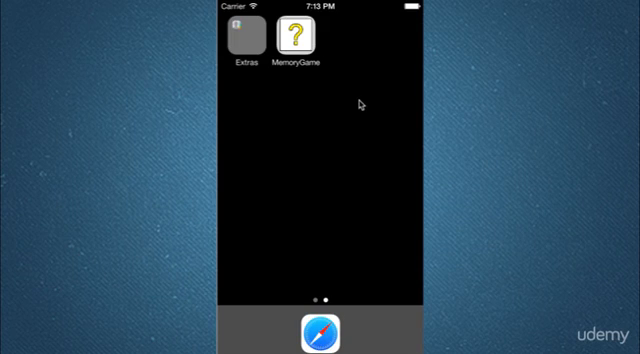
Step: Launch MemoryGame from the home screen to reach the Animal Match title screen
left_click(296, 38)
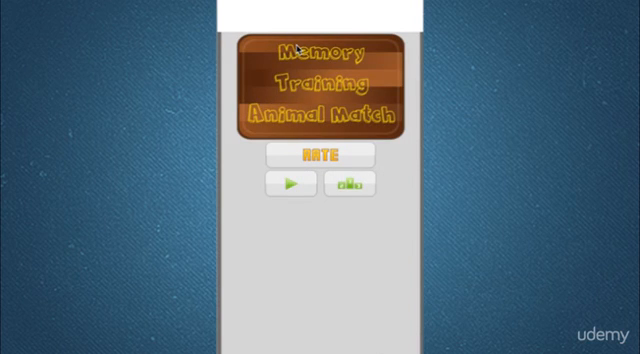
mouse_move(300, 176)
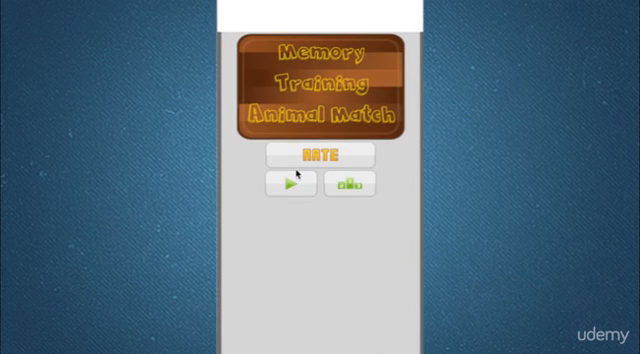
Step: Start a round, flip question-mark cards to find animal pairs, reaching three attempts
left_click(292, 182)
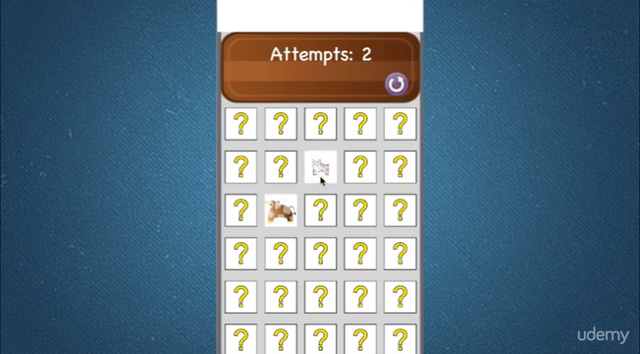
left_click(324, 168)
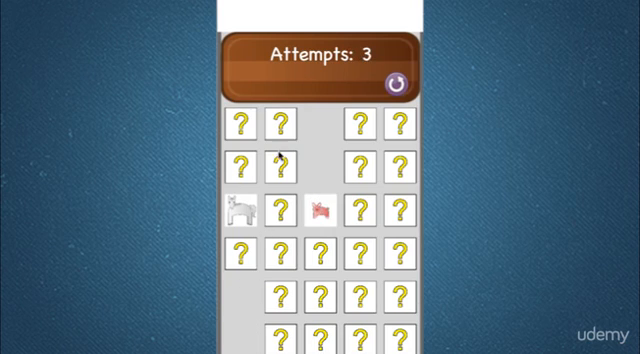
left_click(392, 74)
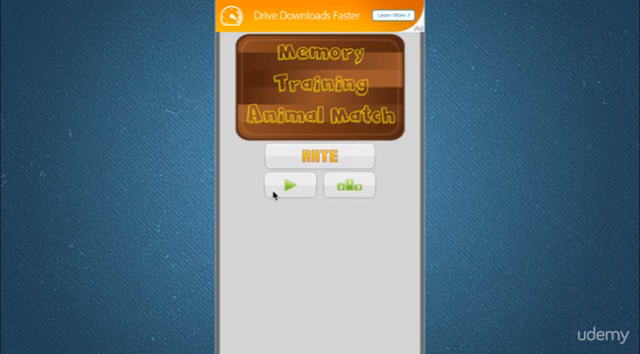
Step: View the Game Center leaderboard rankings, scroll them, and dismiss with Done
left_click(356, 186)
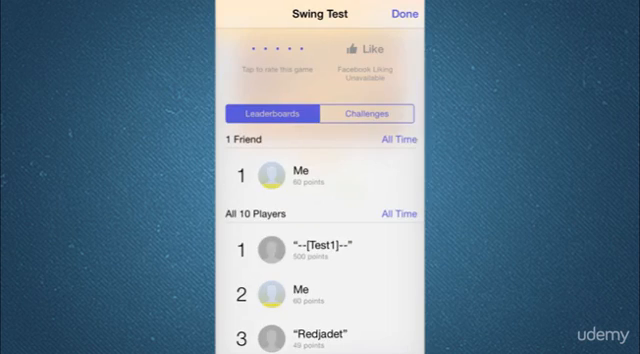
scroll("down", 3)
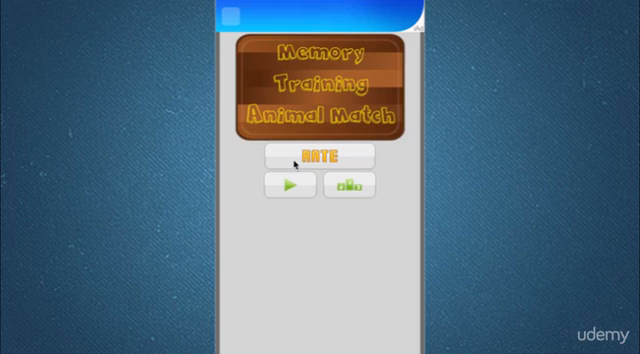
left_click(292, 184)
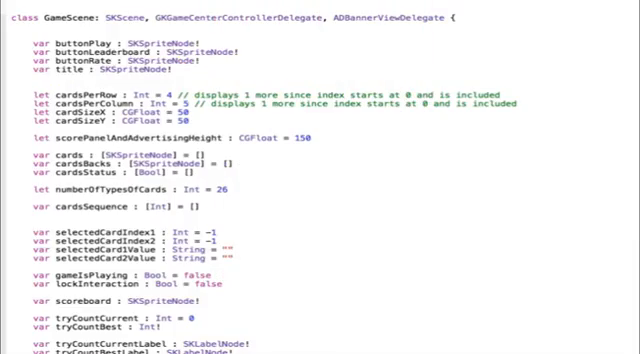
Step: Scroll through GameScene.swift past the card and score properties
scroll("down", 3)
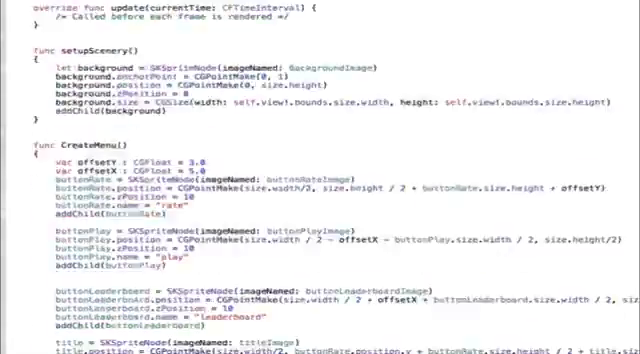
scroll("down", 3)
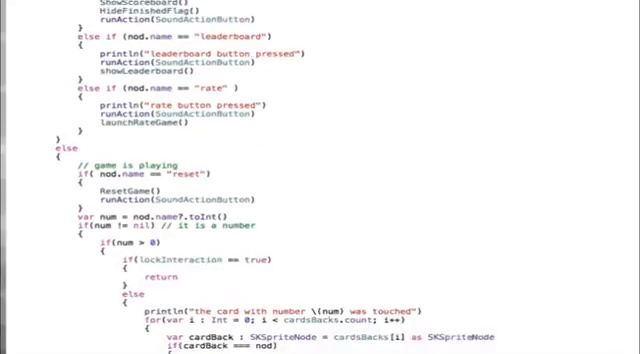
scroll("down", 3)
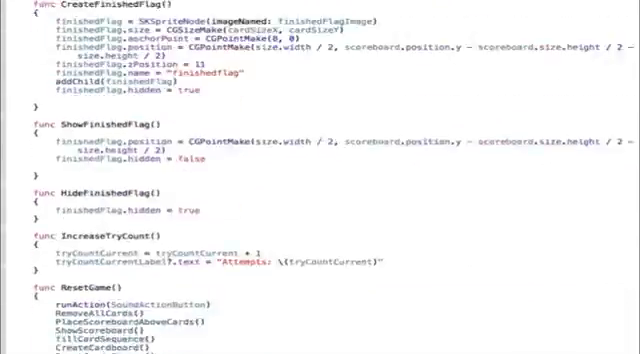
scroll("down", 3)
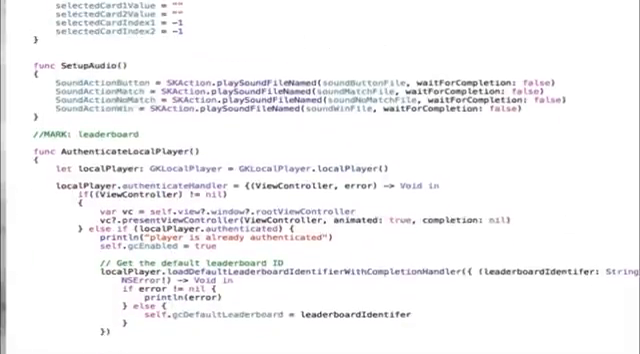
scroll("down", 3)
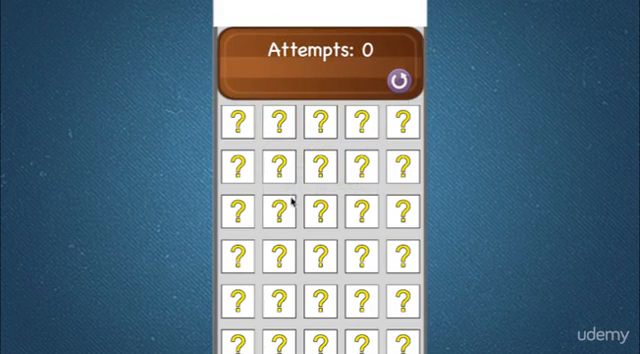
mouse_move(316, 104)
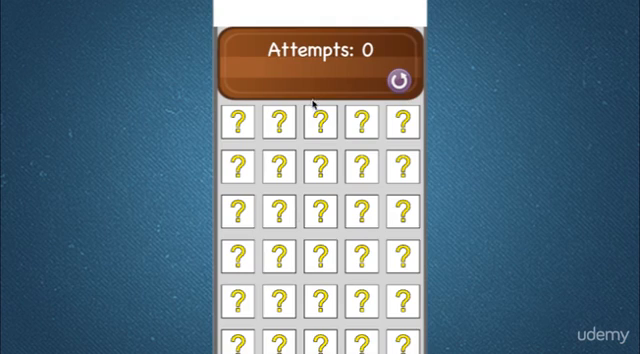